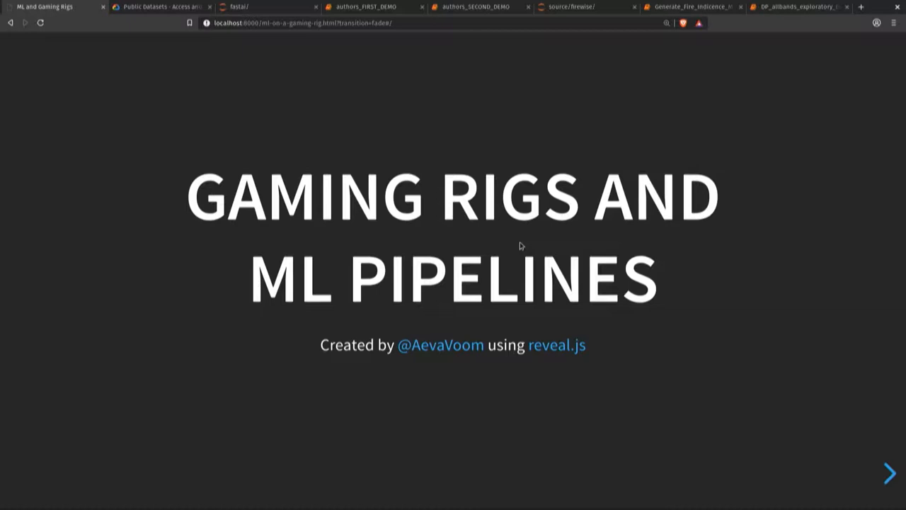
Advance from the title slide to the "Who remembers this guy?" slide
left_click(889, 472)
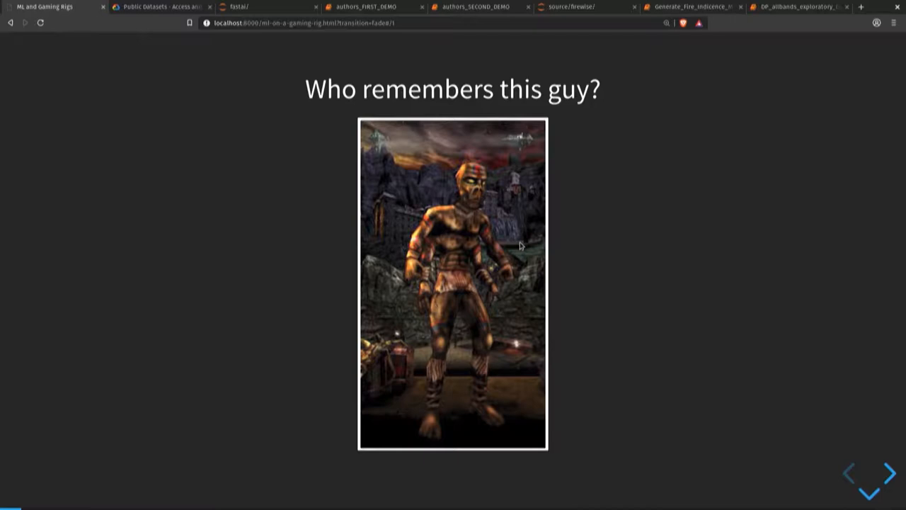
Advance down to the "All your memes are belong to me" image slide
left_click(889, 473)
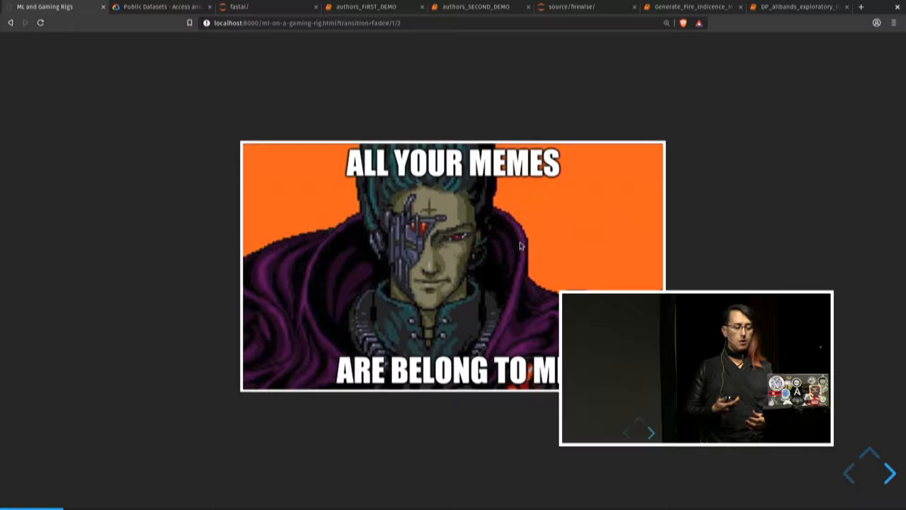
Advance to the Oregon Trail "died of ethics in game journalism" meme slide
left_click(888, 474)
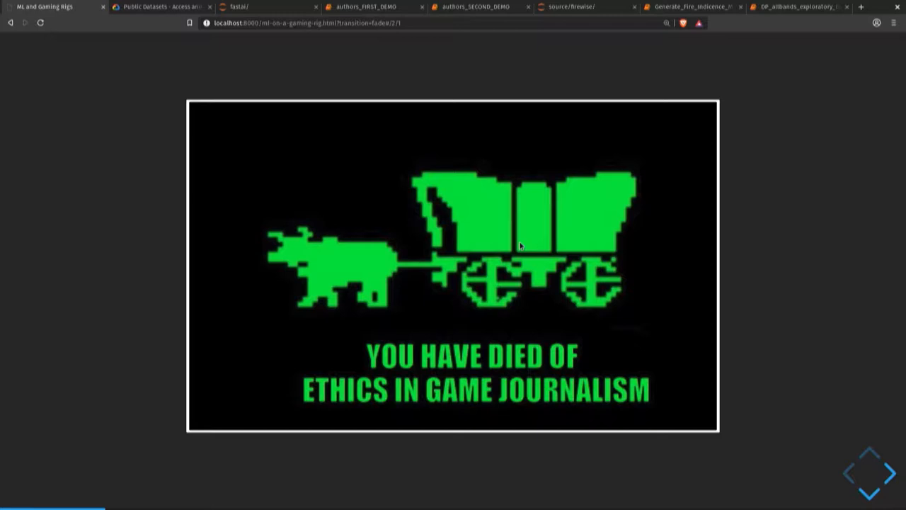
left_click(890, 472)
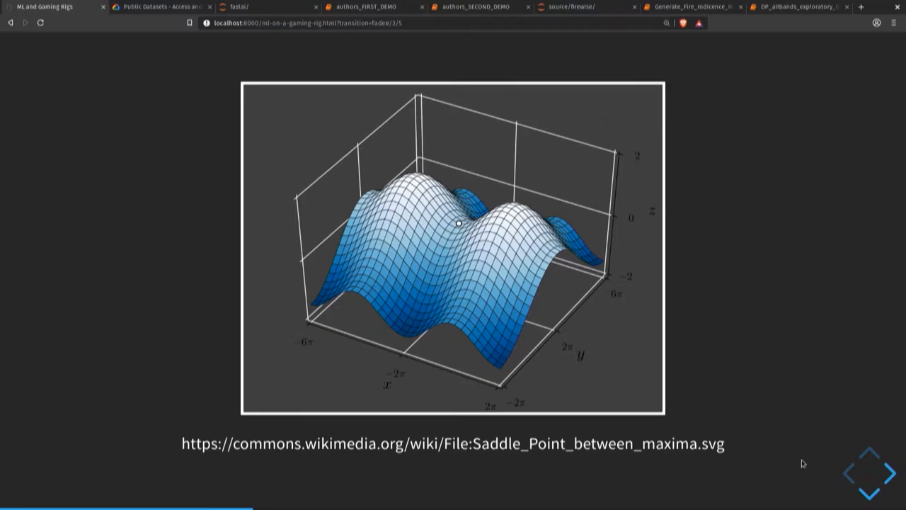
Advance past the saddle-point surface slide to the VGG network diagram slide
left_click(889, 473)
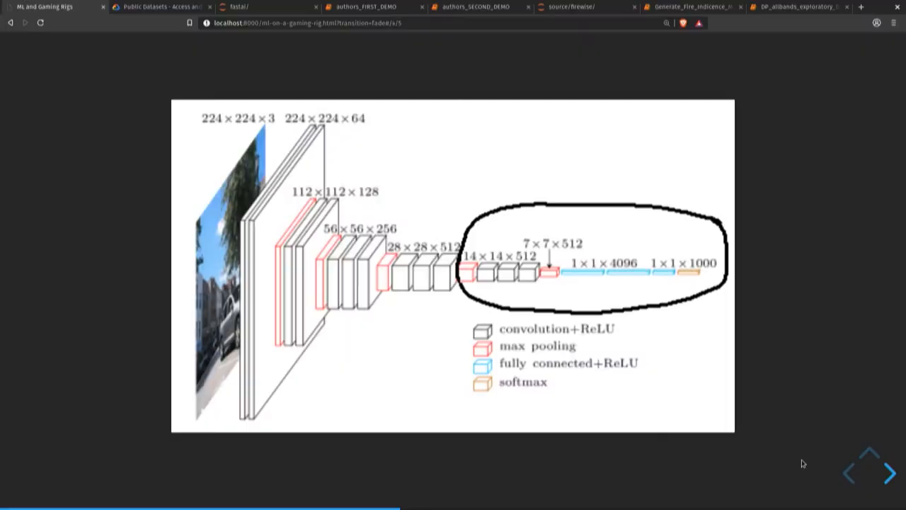
Advance to the unboxed PC parts photo slide with cooler, motherboard and GPU
left_click(888, 472)
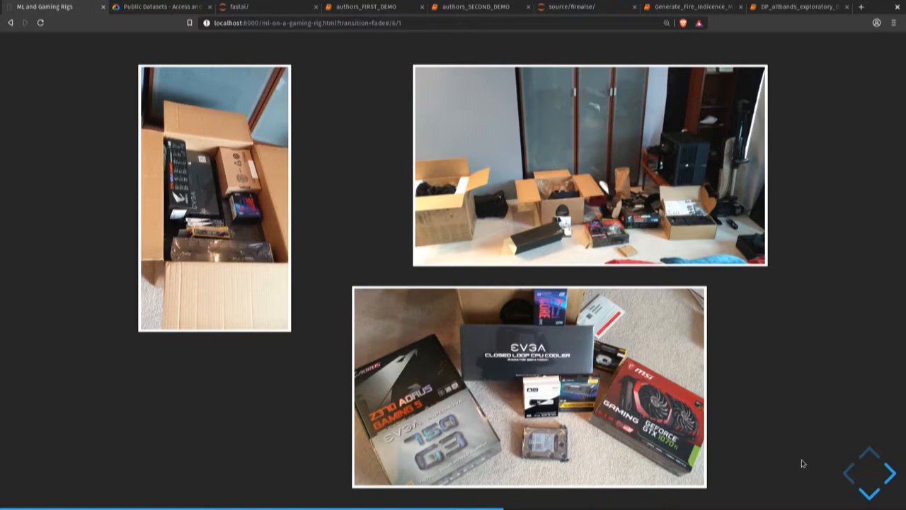
left_click(889, 473)
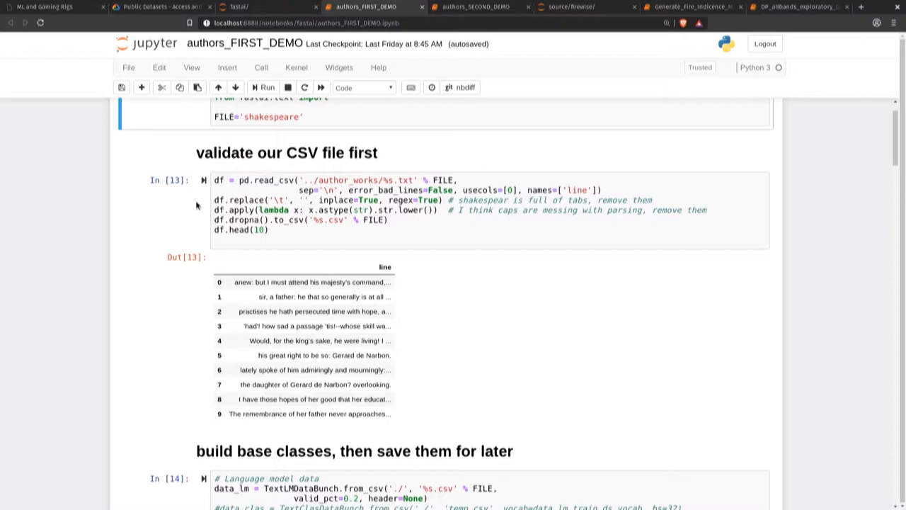
scroll("down", 3)
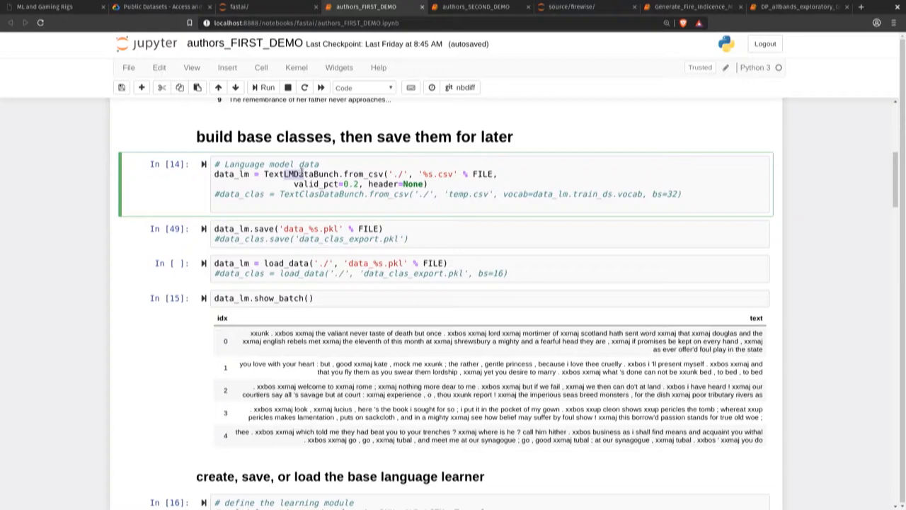
scroll("down", 3)
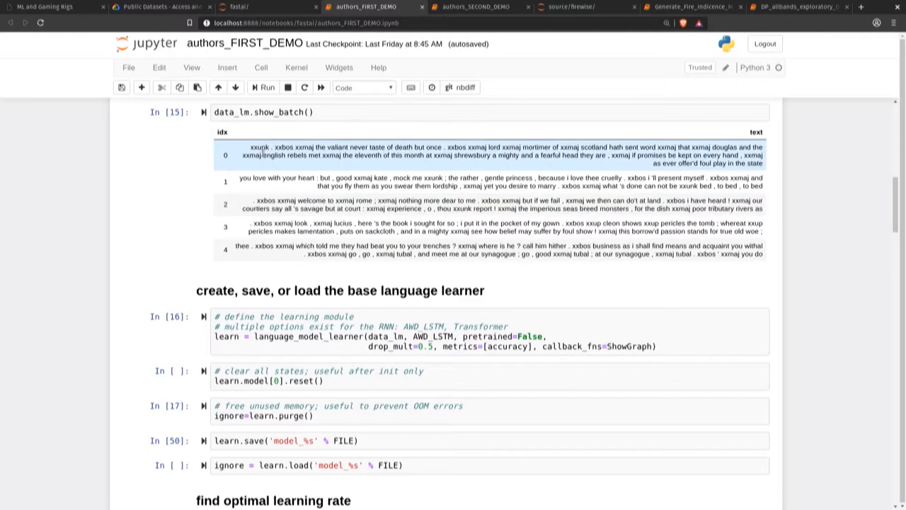
scroll("down", 3)
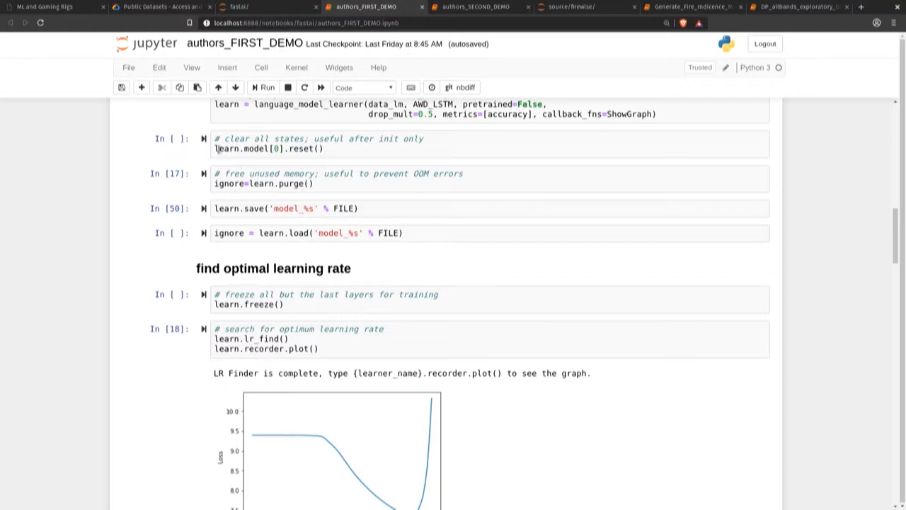
scroll("down", 3)
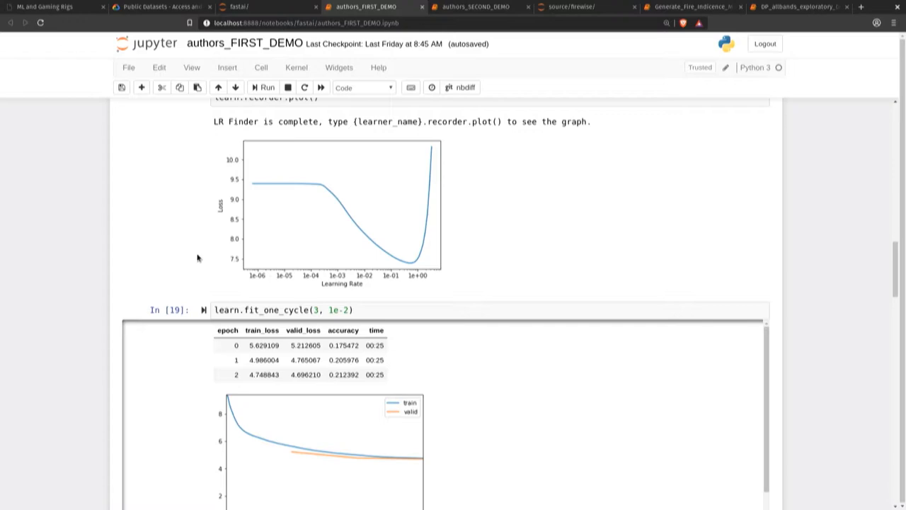
scroll("down", 3)
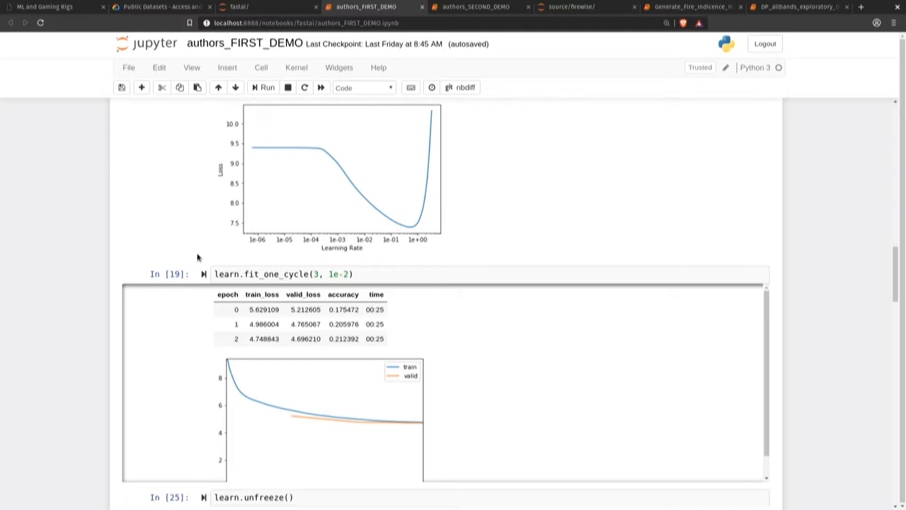
scroll("down", 3)
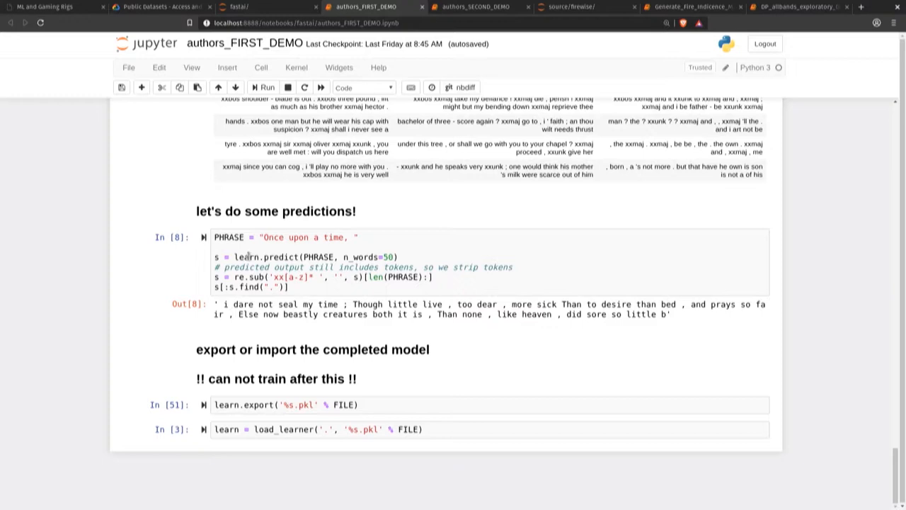
Change the prediction phrase to "The door s...", rerun it, and return to the slide deck
left_click(304, 237)
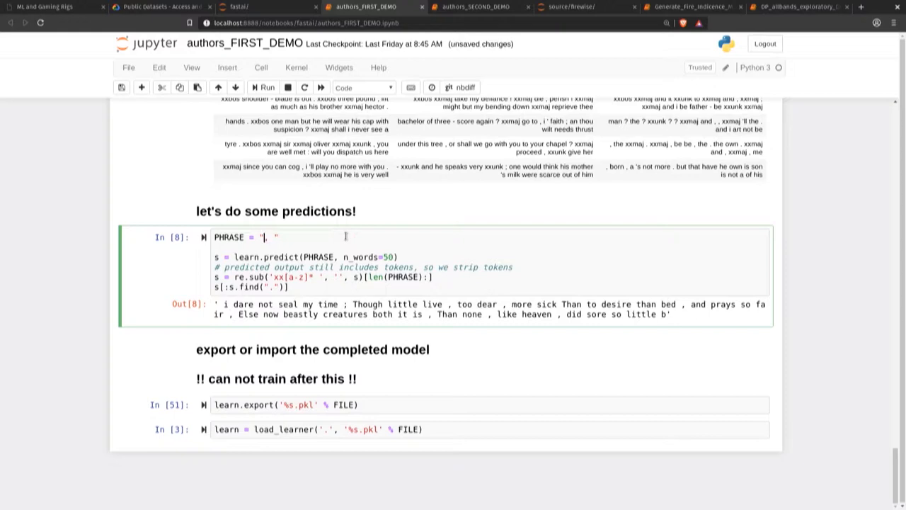
type("The door swung open")
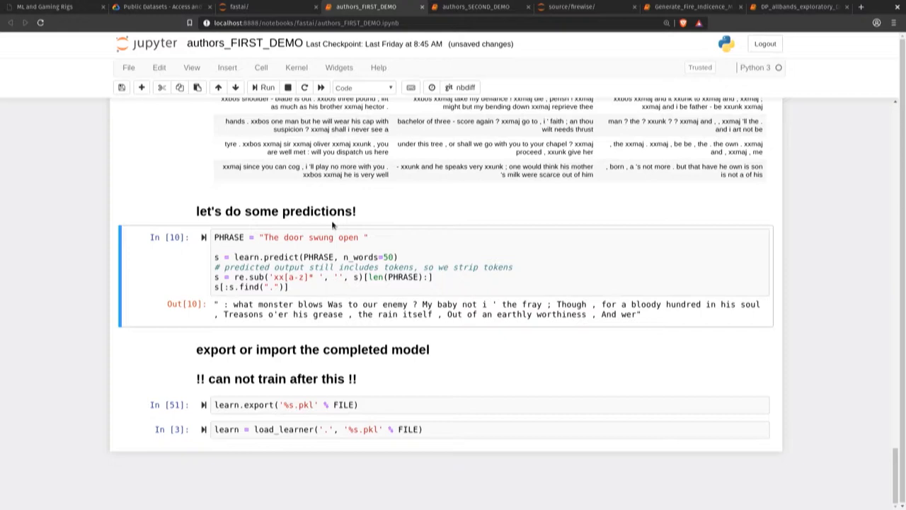
left_click(50, 6)
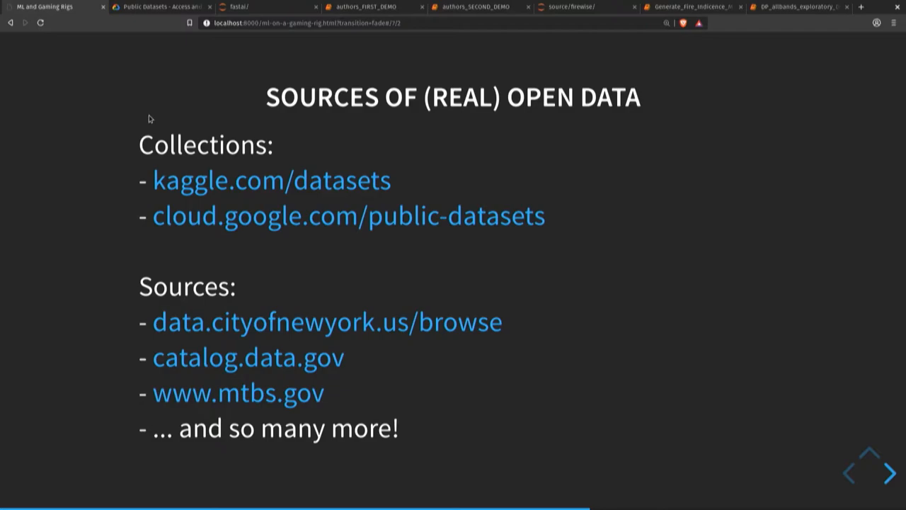
Advance from the open data sources slide to the FIREWISE title slide
left_click(890, 473)
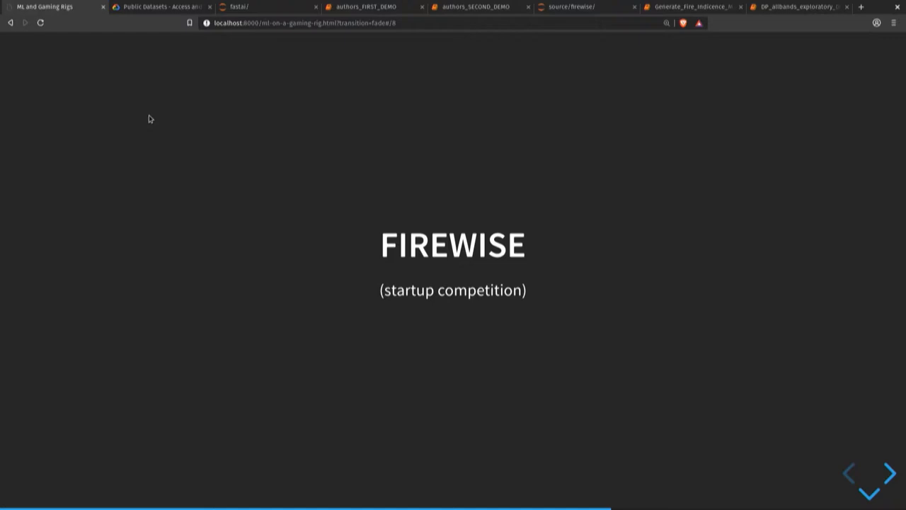
Move through the FIREWISE sub-slides to the Build it! nvidia-docker slide
left_click(891, 473)
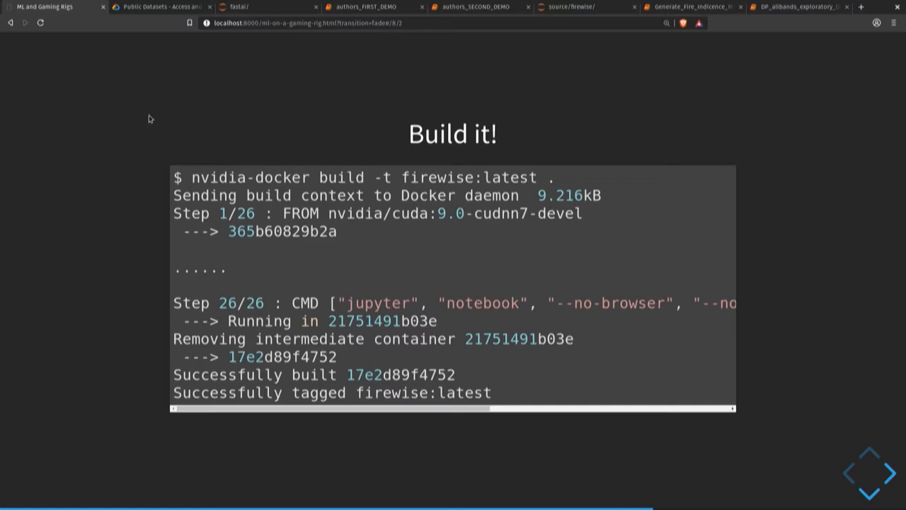
Advance through the Firewise slides to the "Want to see our code?" slide
key("Right")
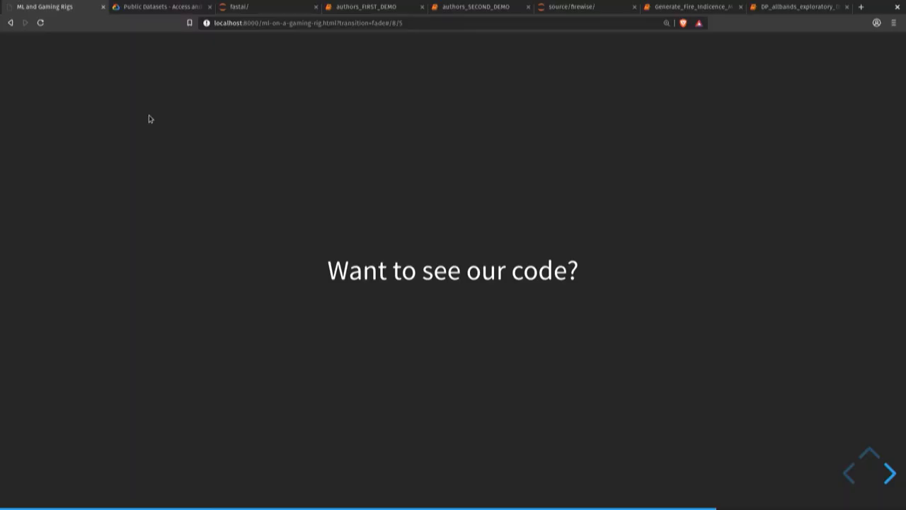
Switch to the Generate_Fire_Indicence_Maps-DEMO notebook and scroll to the 2008 and 2000 fire maps
left_click(687, 6)
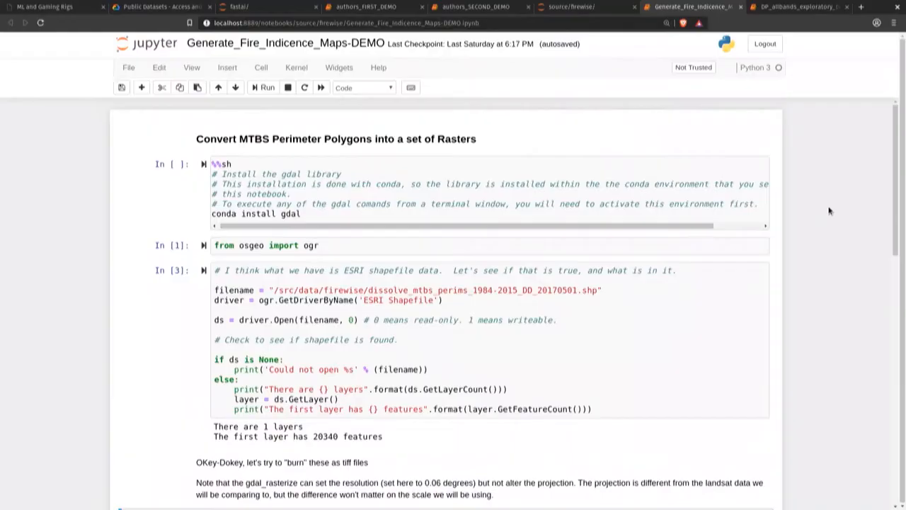
scroll("down", 3)
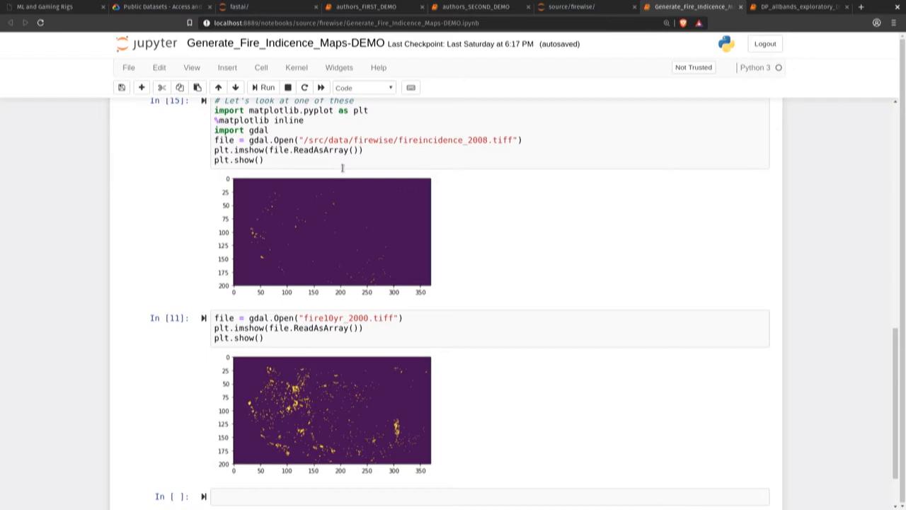
scroll("down", 3)
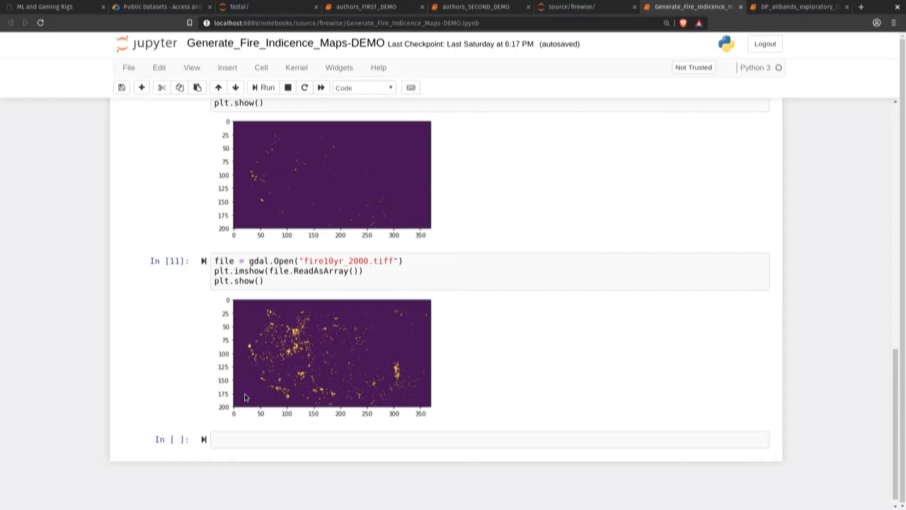
mouse_move(449, 345)
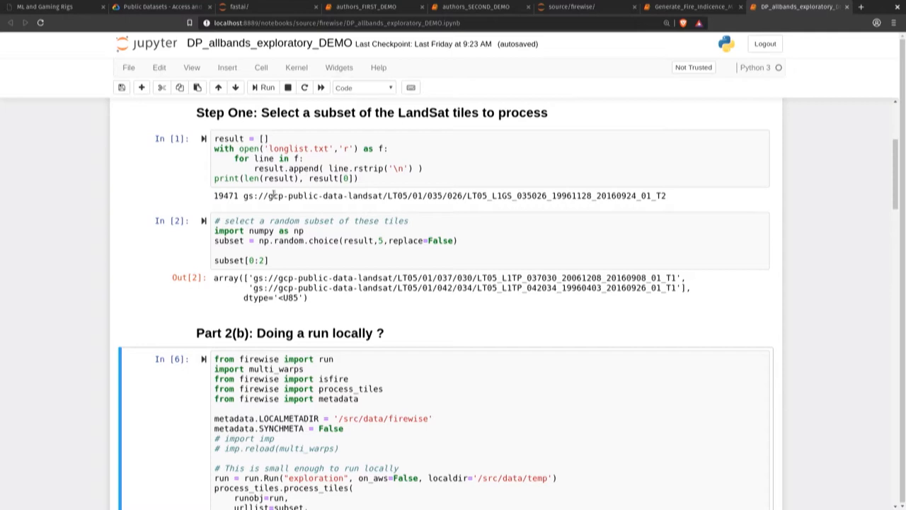
double_click(312, 195)
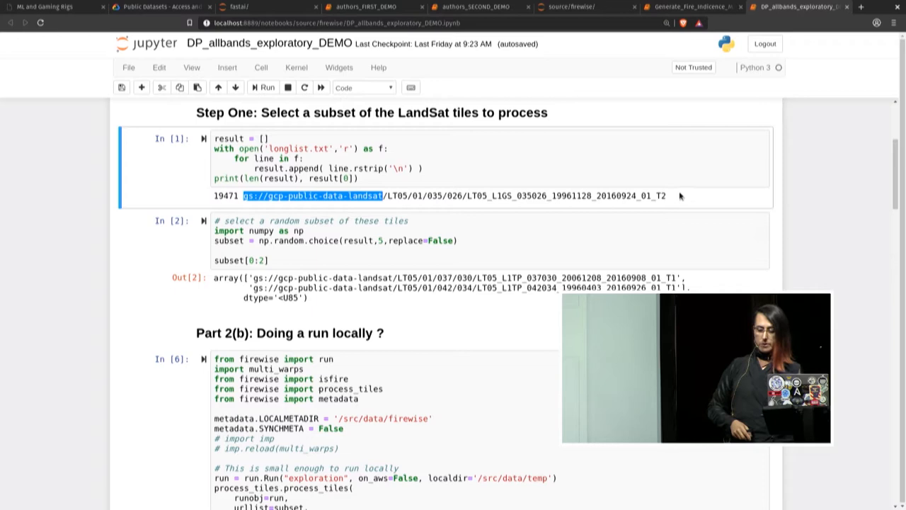
scroll("down", 3)
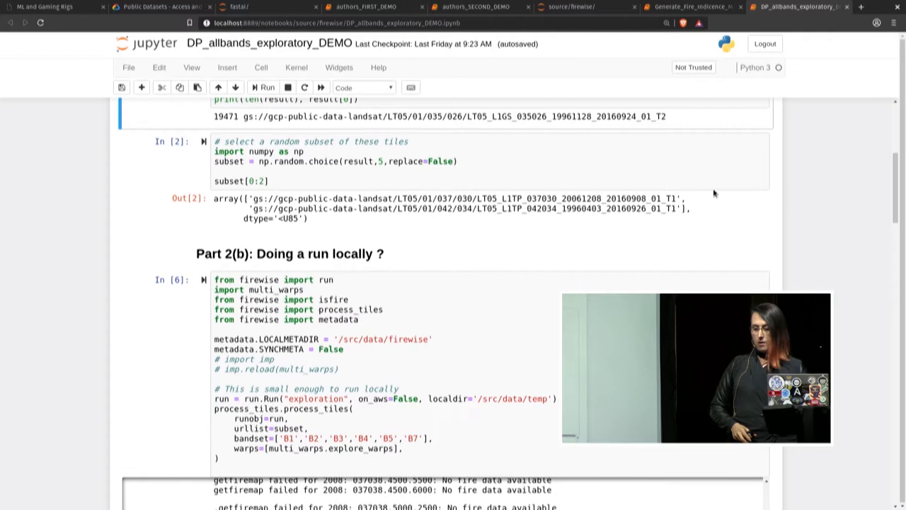
scroll("down", 3)
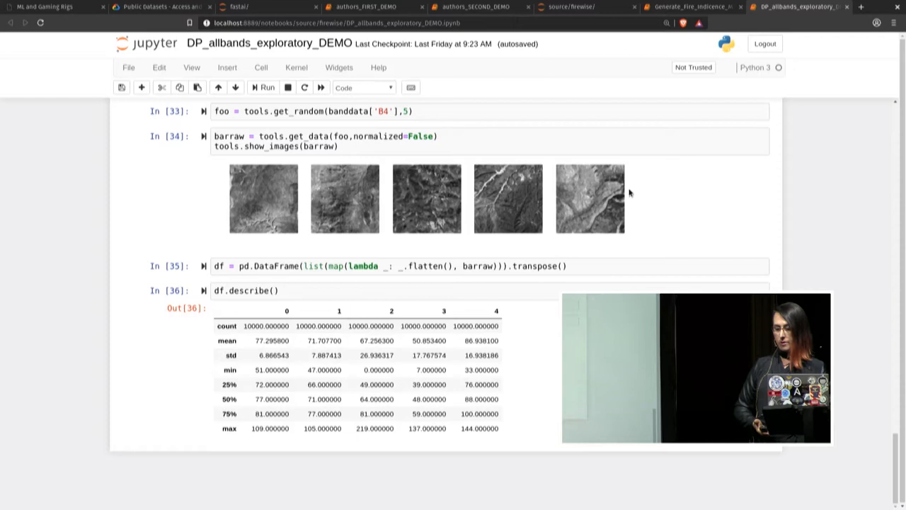
mouse_move(686, 224)
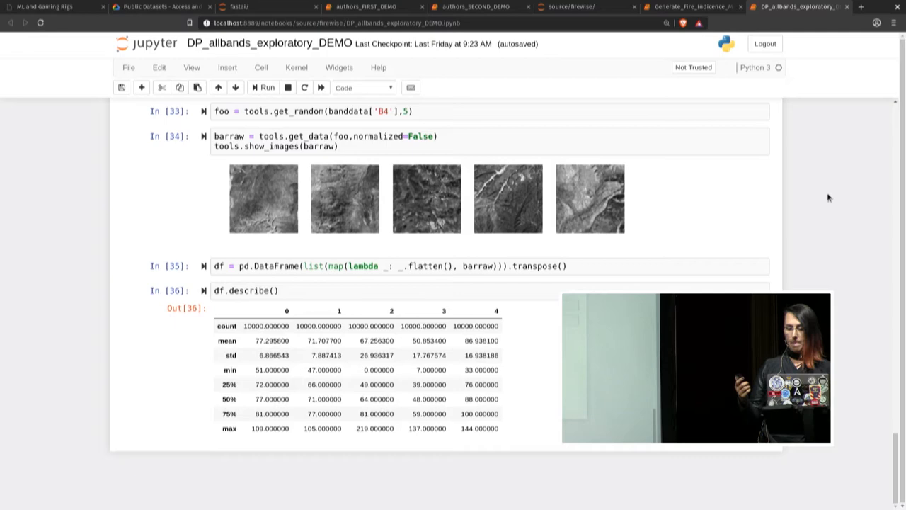
Return to the talk slides for the bias quote, then switch to the authors_SECOND_DEMO notebook
left_click(49, 6)
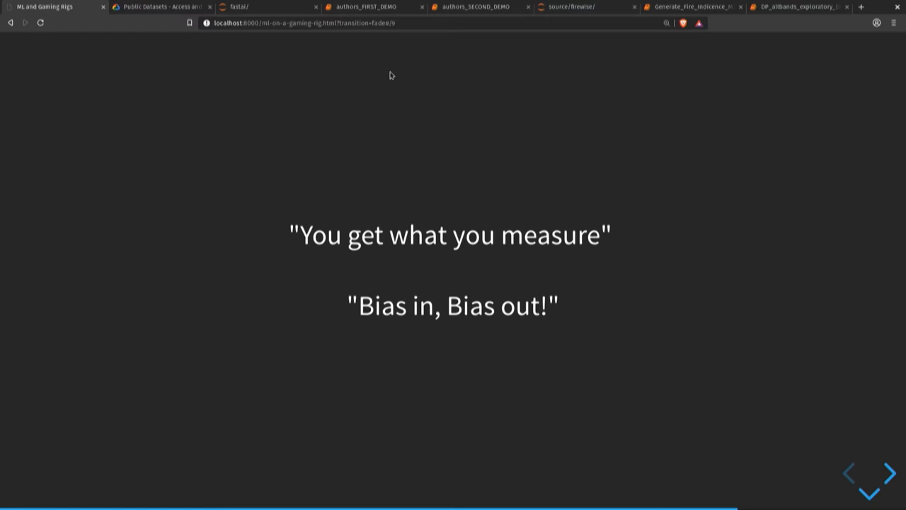
left_click(474, 6)
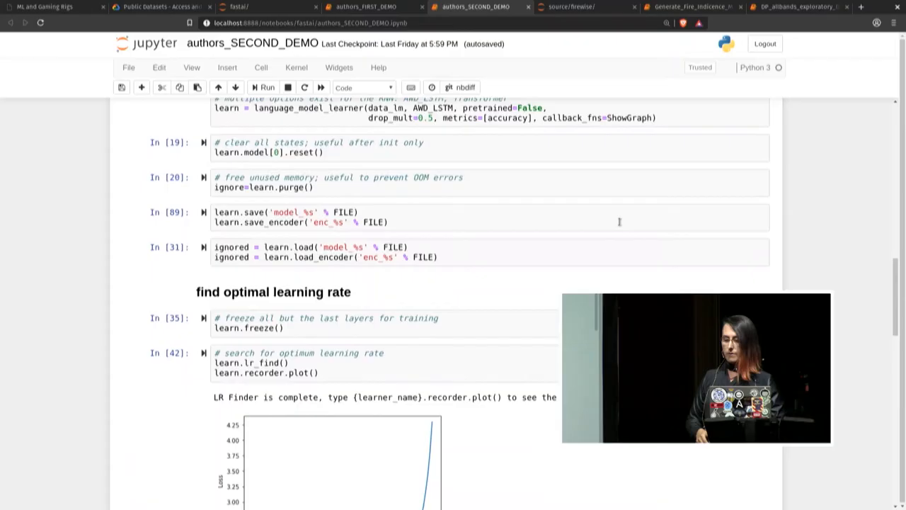
Scroll the fastai notebook down to the predictions and model export cells
scroll("down", 3)
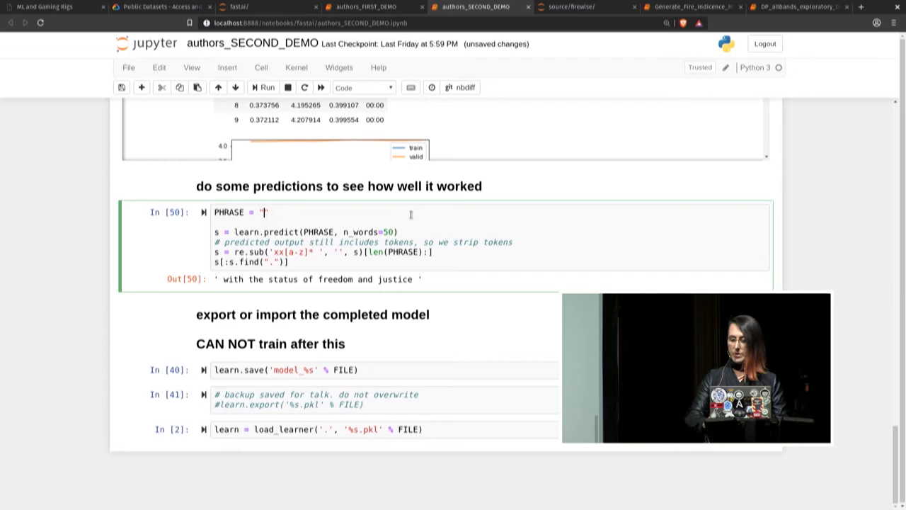
Run predictions for "Just do it" then "why is it different?", getting "it is morally wrong Love"
type("Just do it")
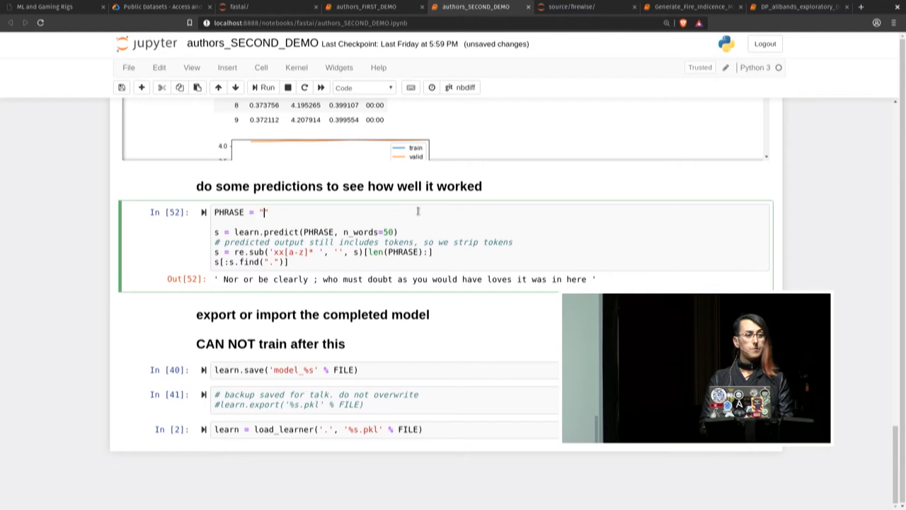
mouse_move(365, 6)
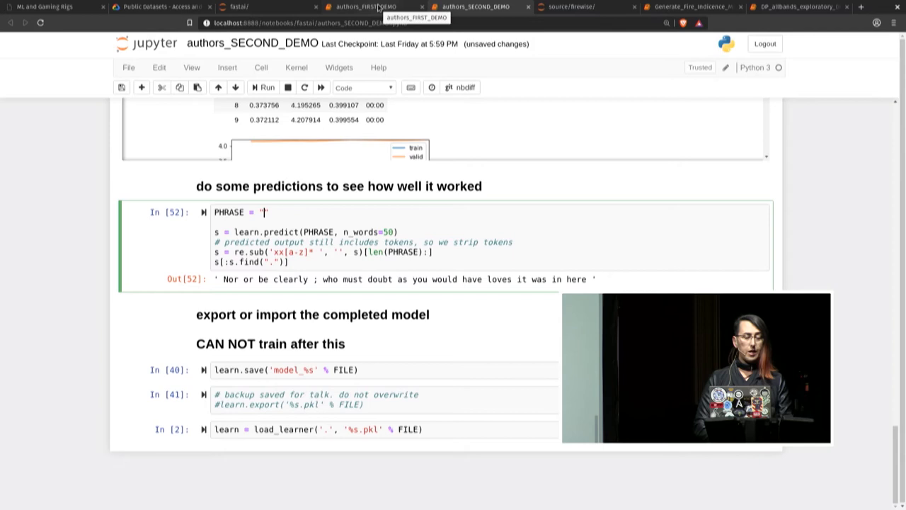
type("why is it different?")
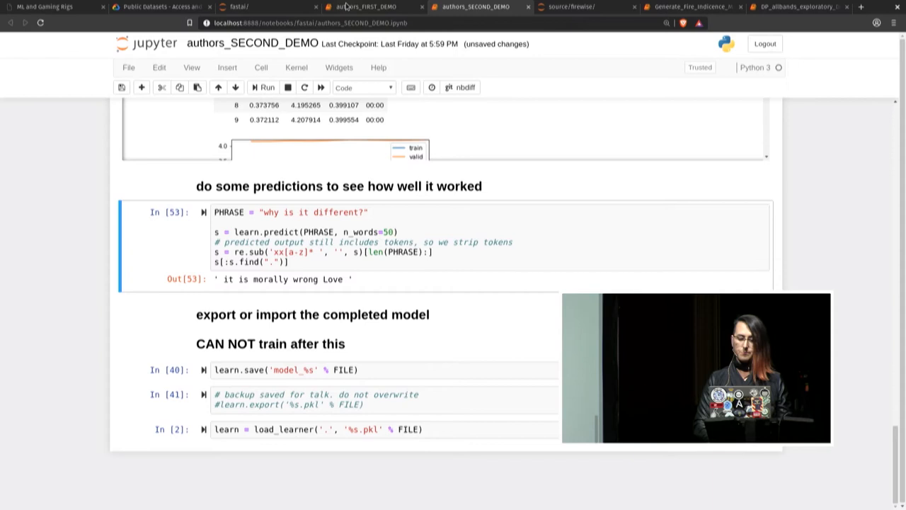
Leave the notebook for the deck's Sentiment Analysis slide linking cloud.google.com/natural-language
left_click(53, 7)
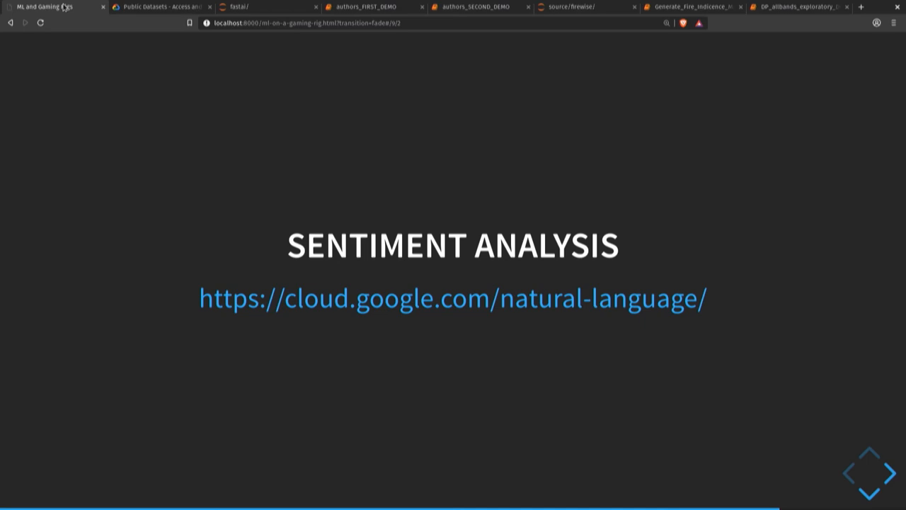
Advance to the cartoon slide of a rock and "A Hard Place"
left_click(891, 473)
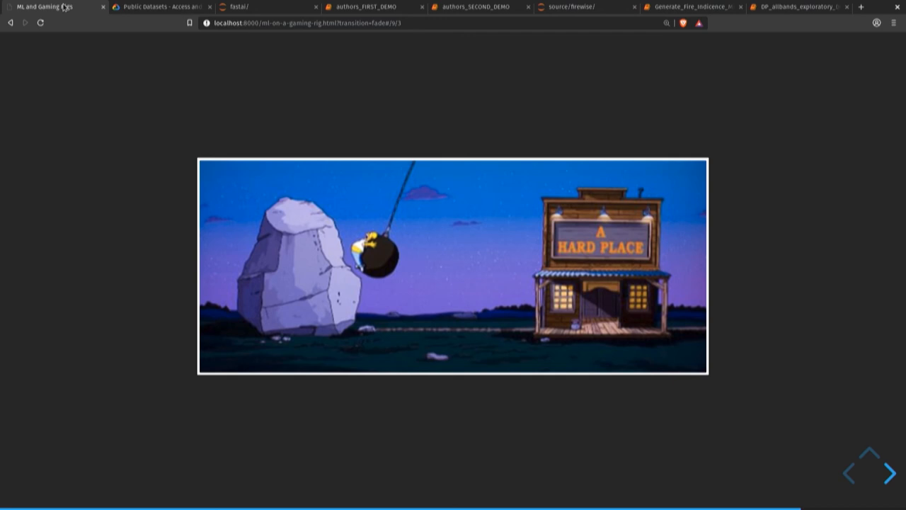
Advance to the closing THANKS! slide with website and Twitter links
left_click(886, 473)
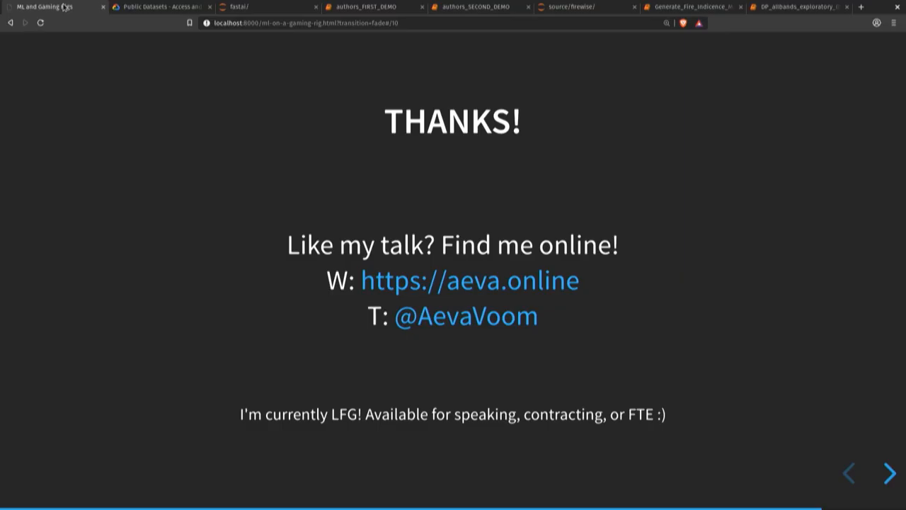